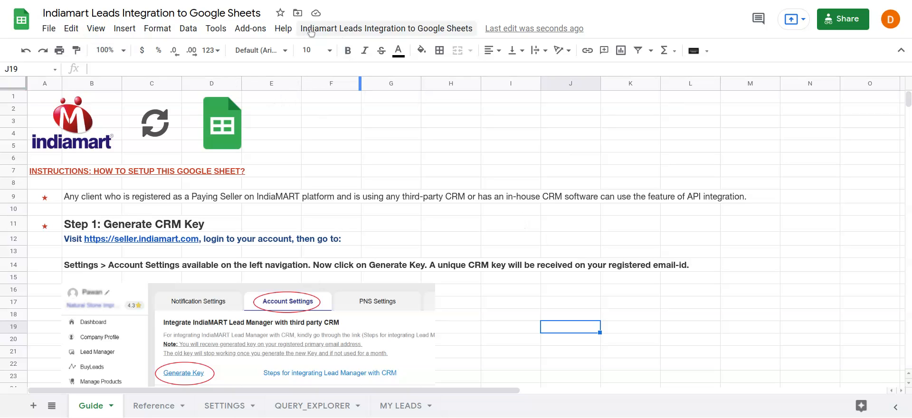
mouse_move(249, 28)
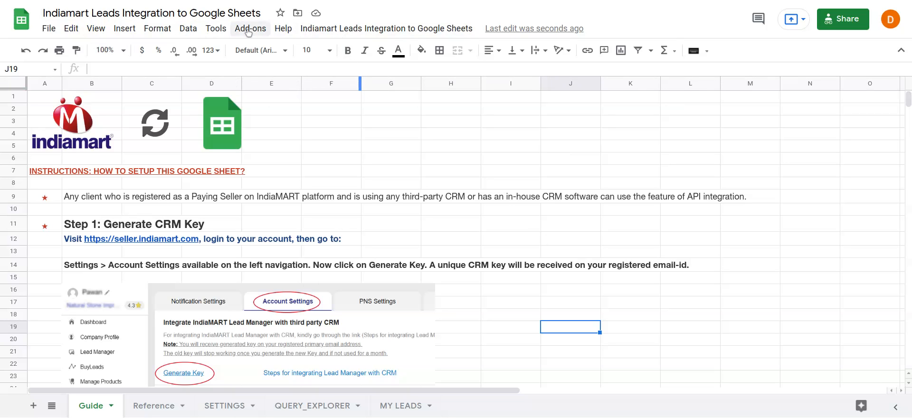
Open the 'Indiamart Leads Integration to Google Sheets' custom menu from the Guide sheet
left_click(386, 28)
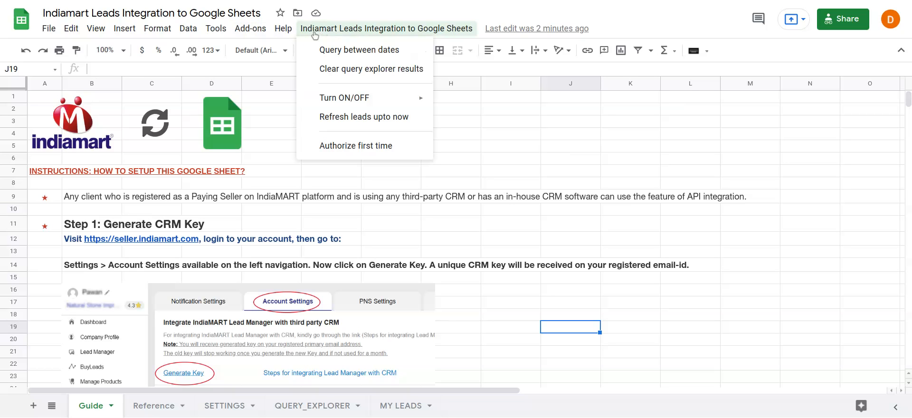
mouse_move(437, 33)
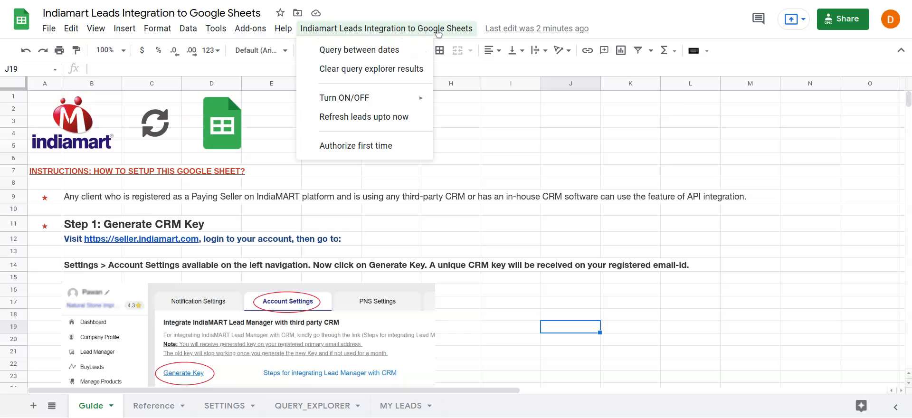
mouse_move(359, 49)
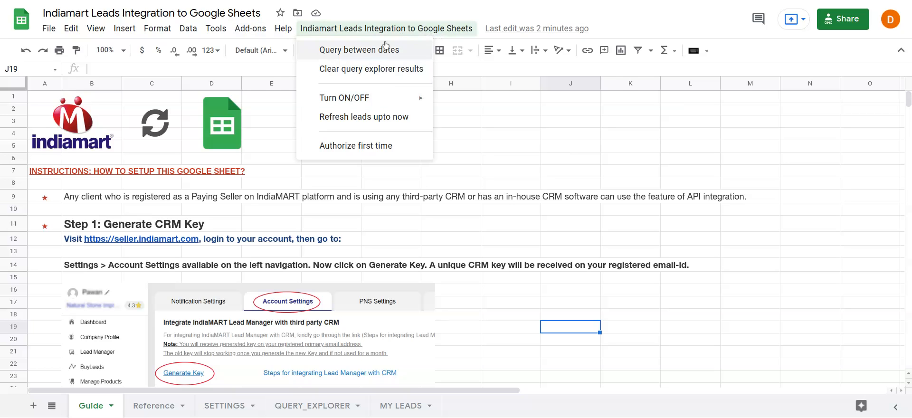
Switch to the MY LEADS sheet listing the fetched Indiamart leads
left_click(401, 406)
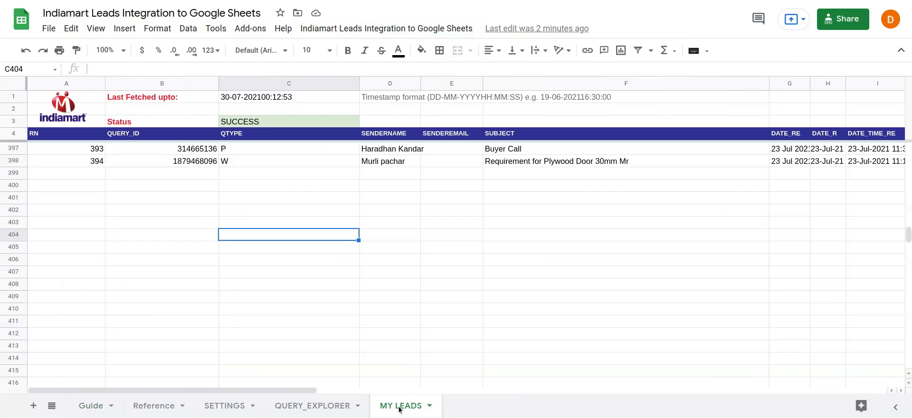
mouse_move(375, 341)
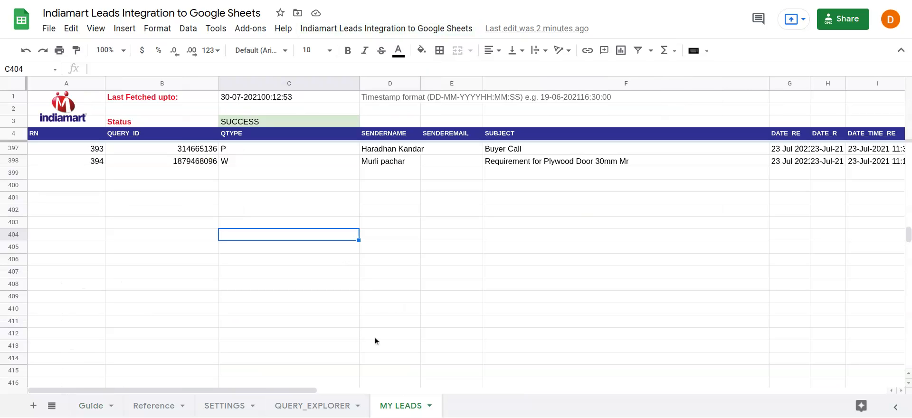
mouse_move(388, 405)
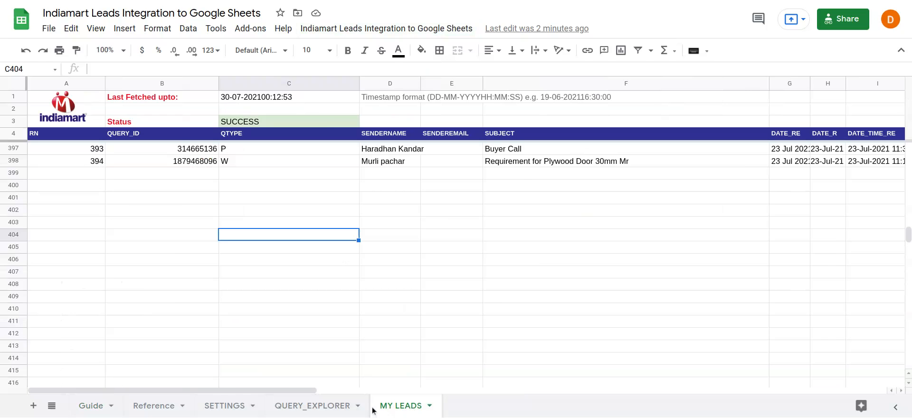
On QUERY_EXPLORER, check the Date From 2021-07-26 and open the integration menu
left_click(313, 405)
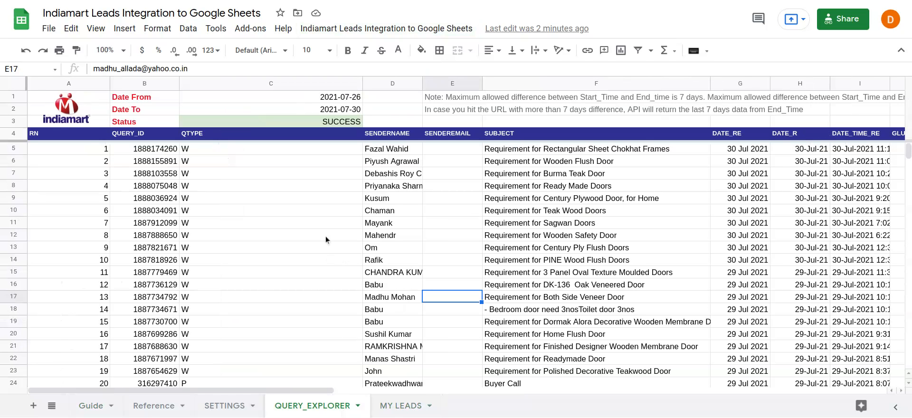
left_click(271, 97)
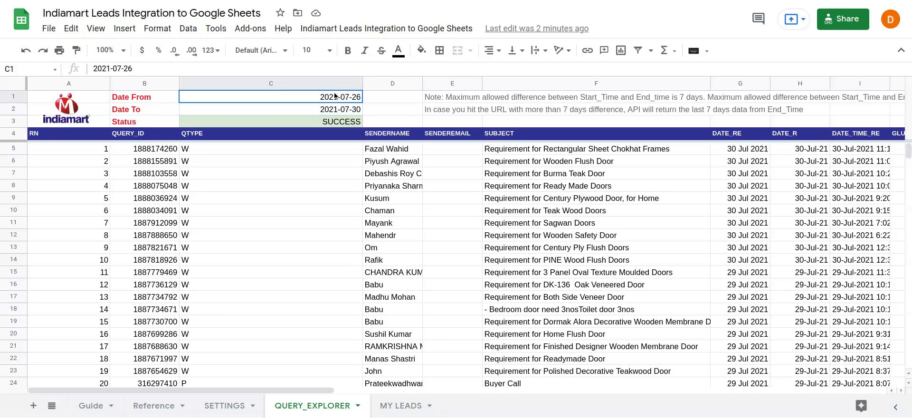
mouse_move(360, 177)
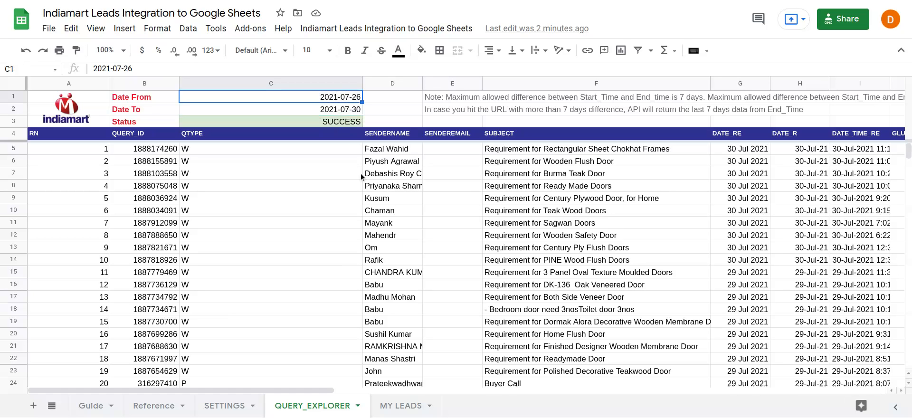
mouse_move(342, 39)
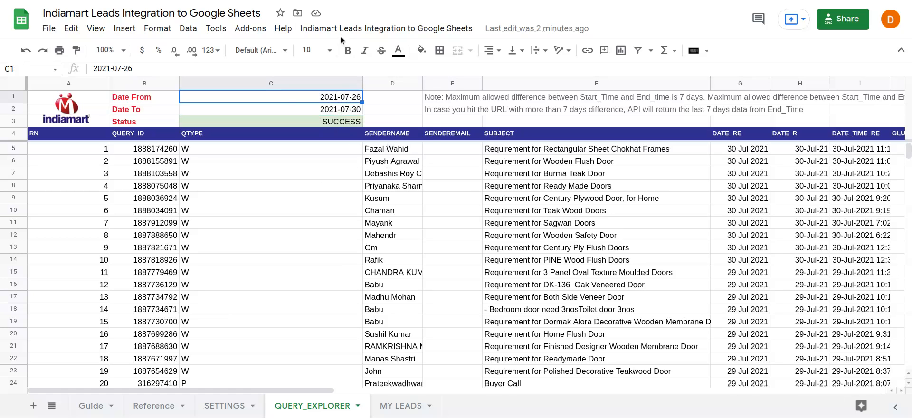
left_click(385, 28)
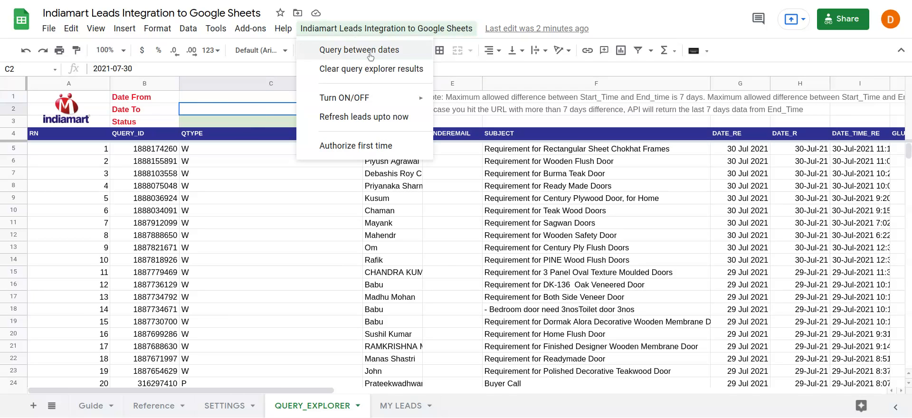
Run 'Query between dates' for 2021-07-26 to 2021-07-30, then go to MY LEADS
left_click(359, 49)
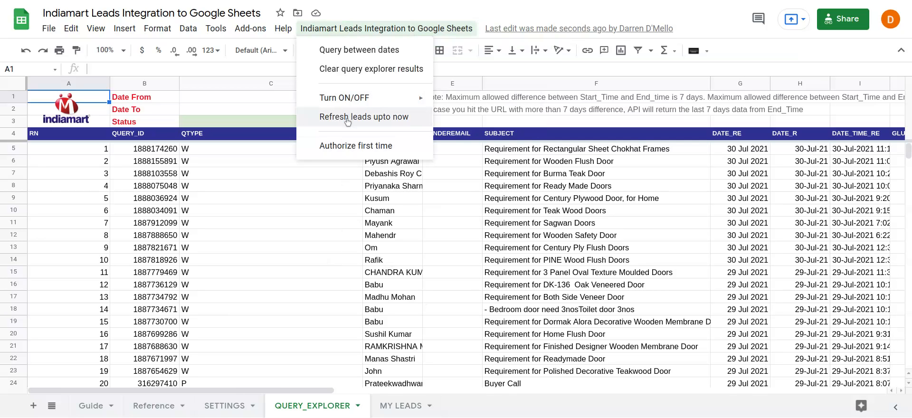
mouse_move(319, 297)
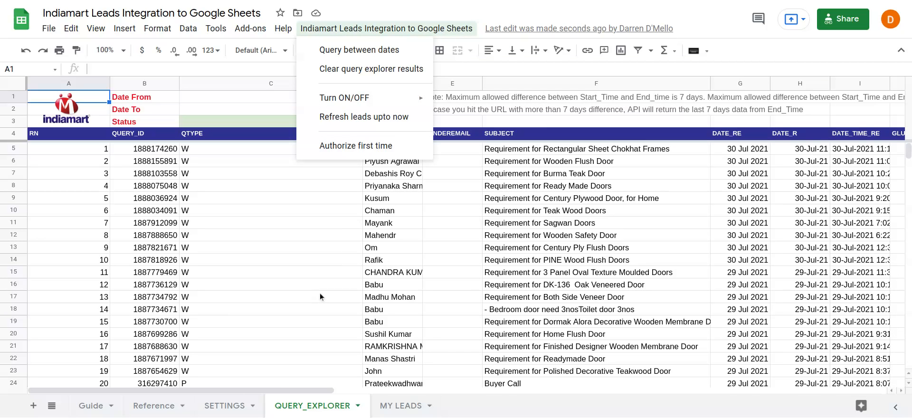
mouse_move(331, 297)
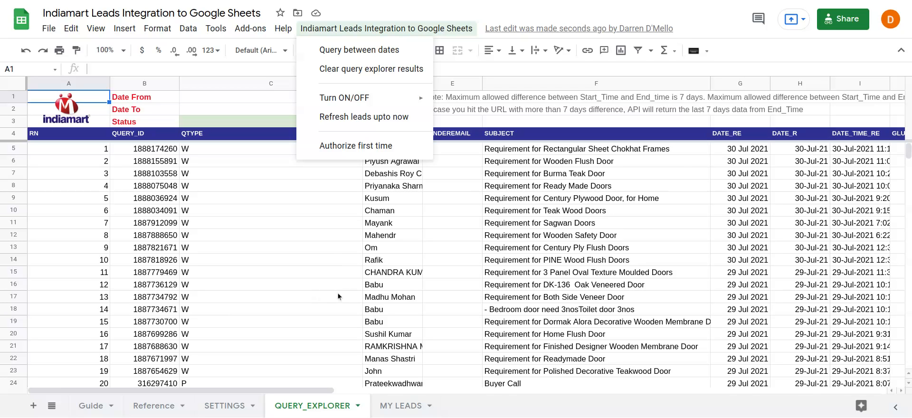
mouse_move(303, 340)
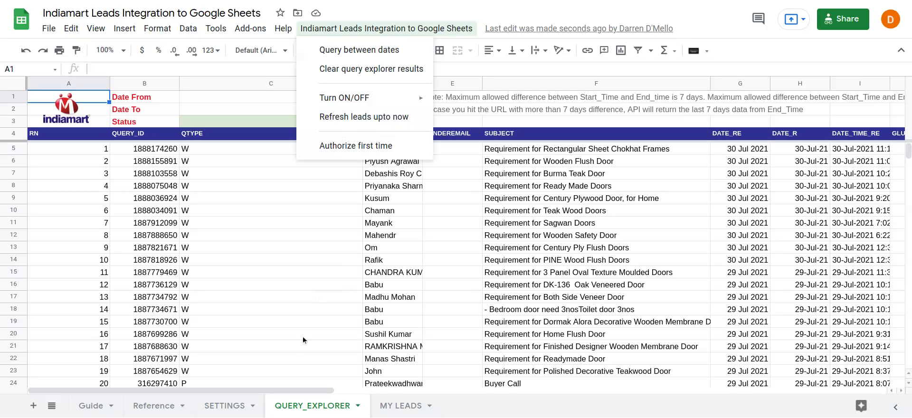
left_click(400, 405)
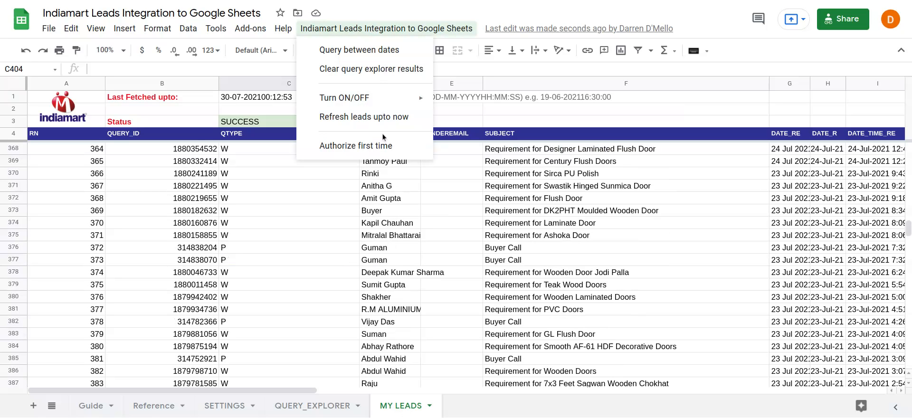
mouse_move(356, 146)
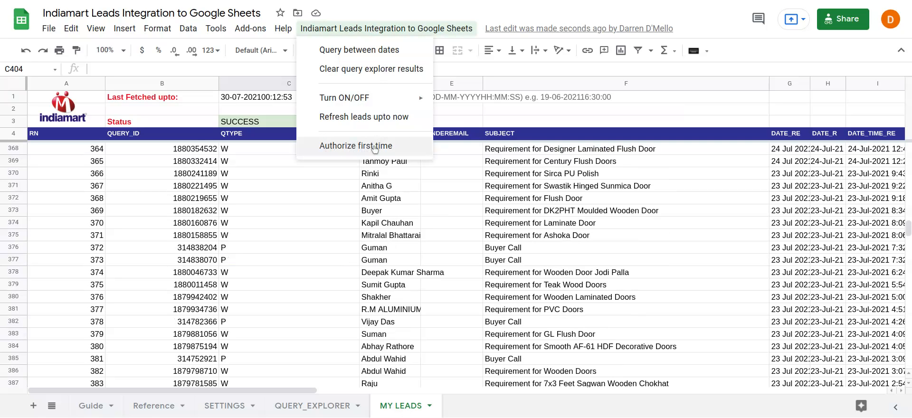
Return to the Guide sheet and scroll to the 'Authorize first time' instructions
left_click(90, 406)
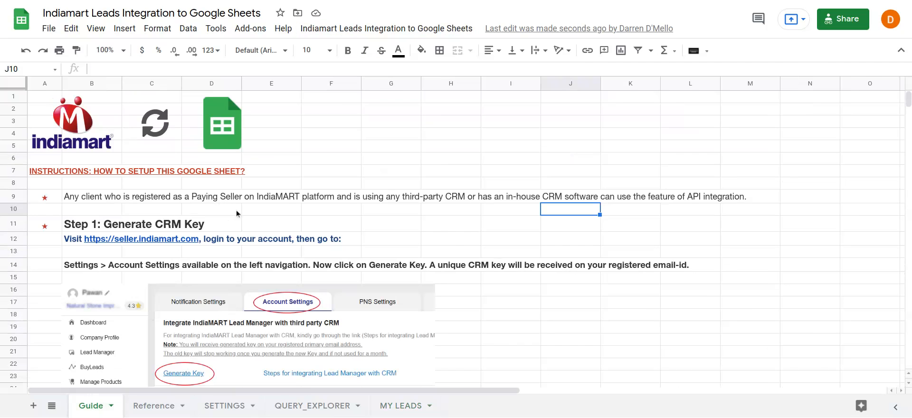
scroll("down", 3)
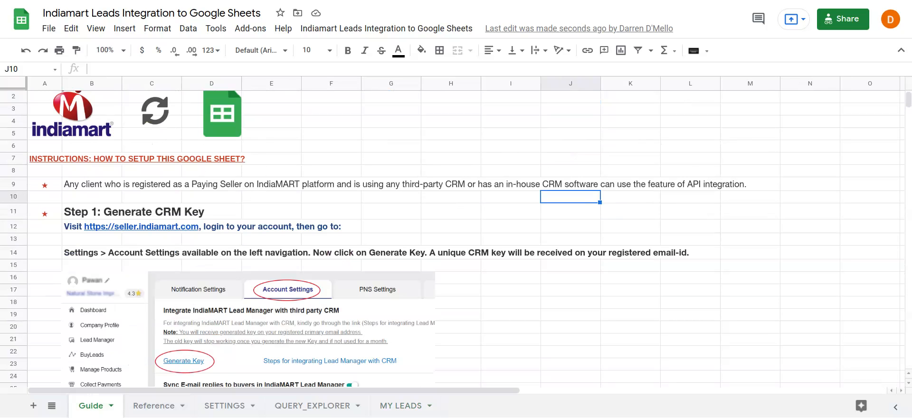
scroll("down", 3)
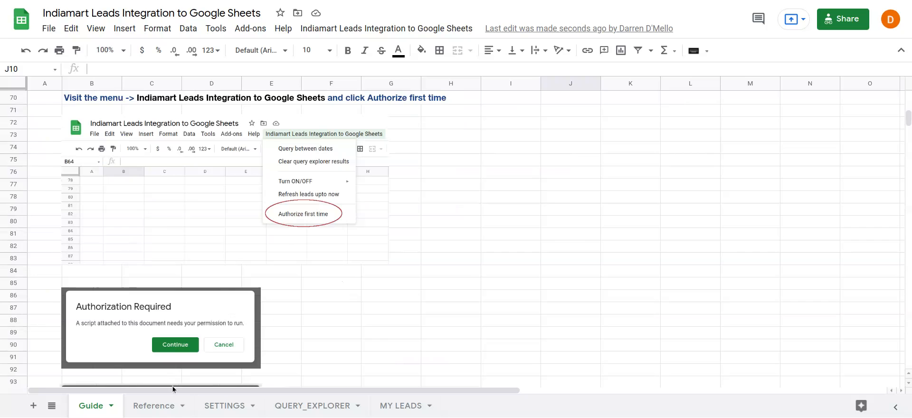
View the Reference sheet's column descriptions, then the SETTINGS sheet
left_click(153, 405)
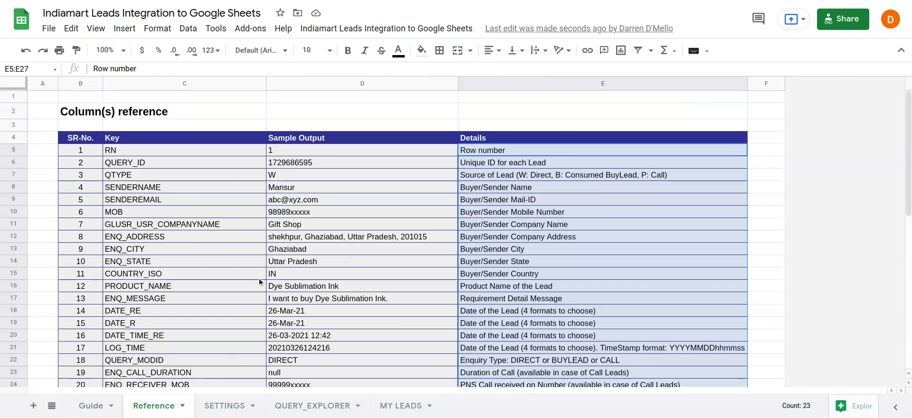
left_click(224, 405)
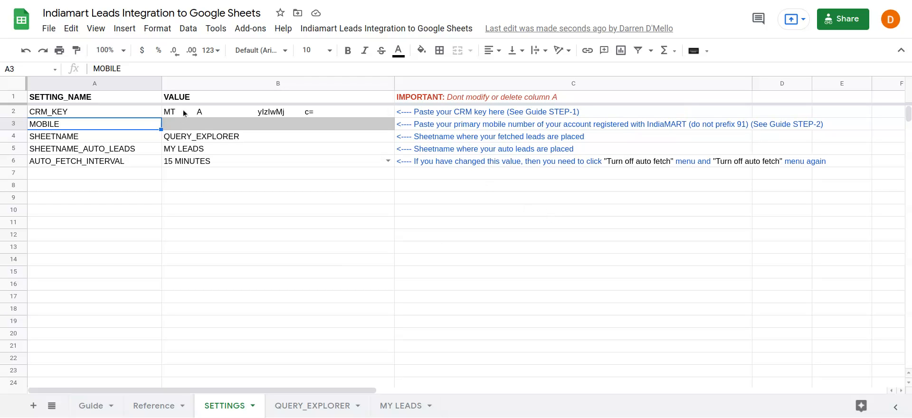
Look over the SETTINGS values, then return to the QUERY_EXPLORER leads for 2021-07-26 to 2021-07-30
left_click(94, 185)
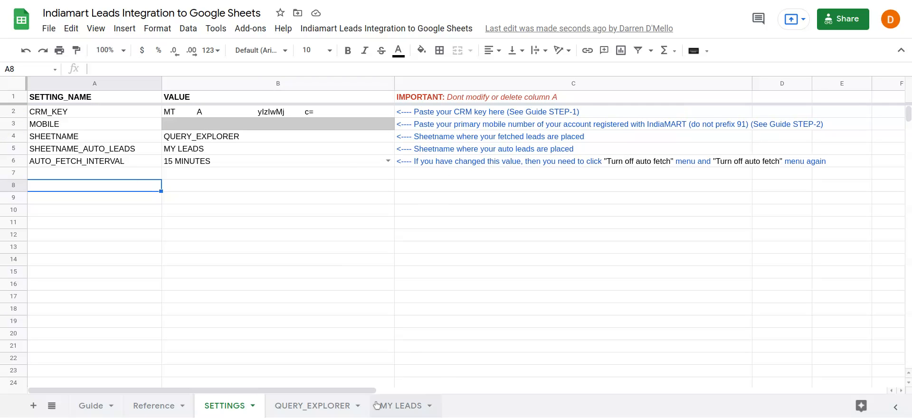
left_click(312, 405)
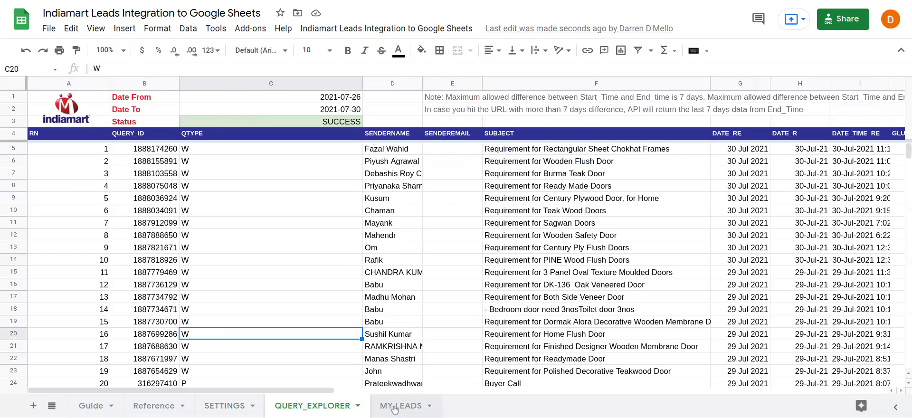
On MY LEADS, choose 'Turn ON auto fetch' from the Indiamart integration menu
left_click(400, 405)
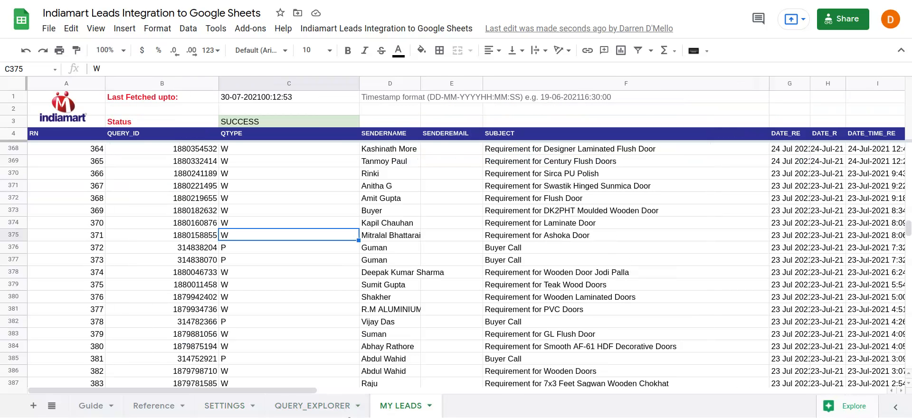
left_click(386, 28)
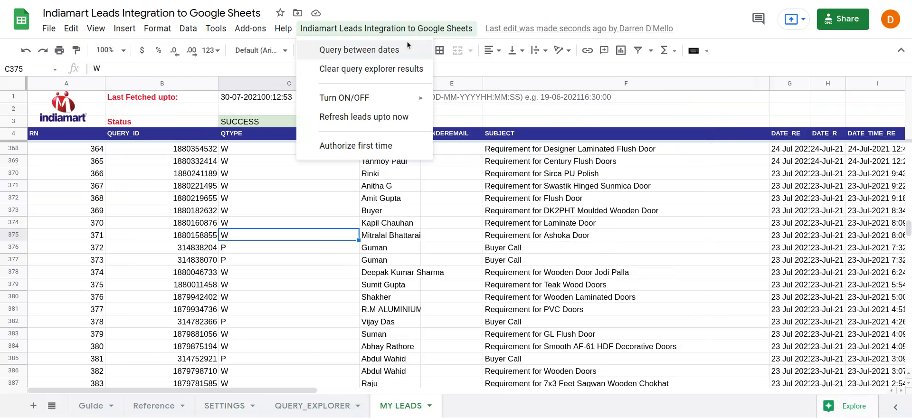
mouse_move(344, 98)
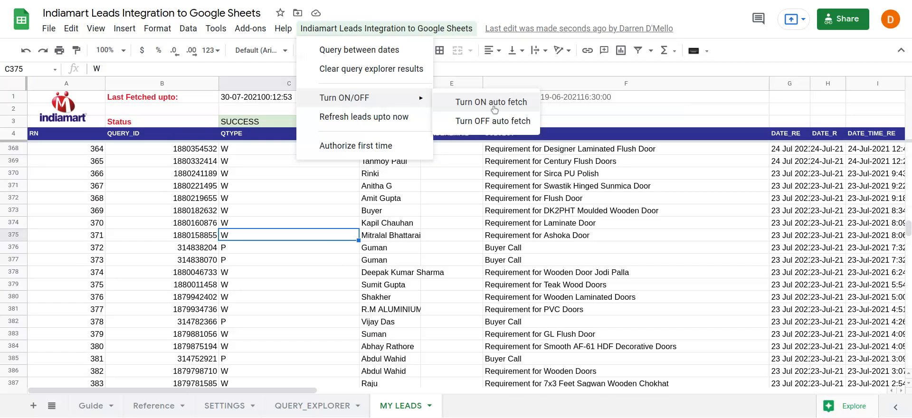
mouse_move(491, 101)
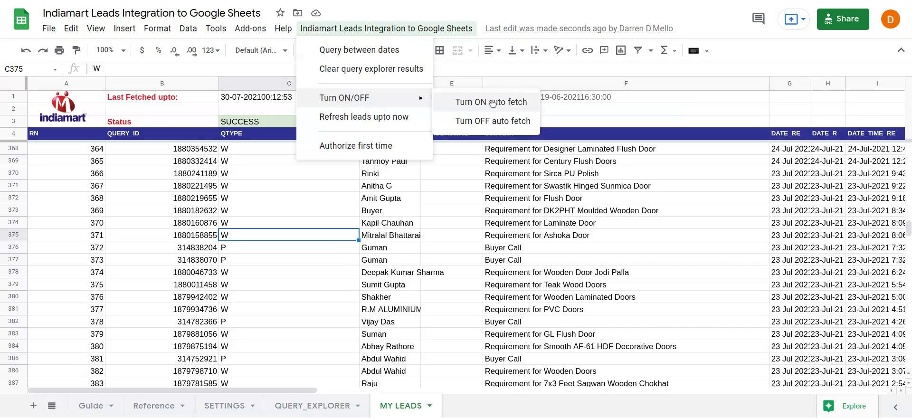
left_click(492, 102)
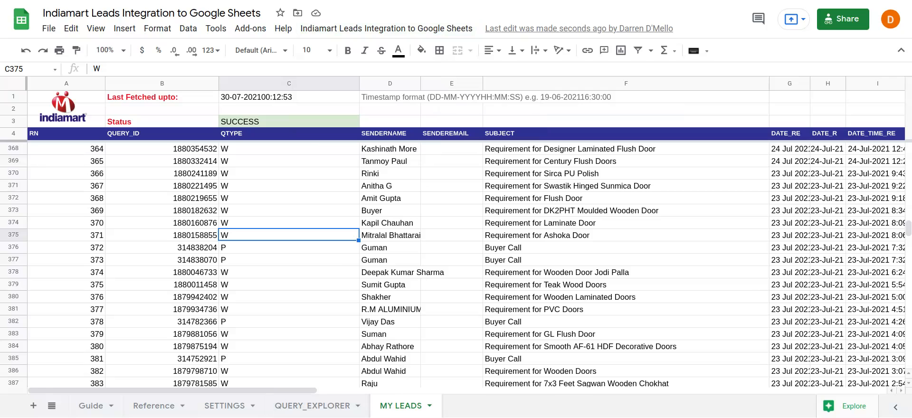